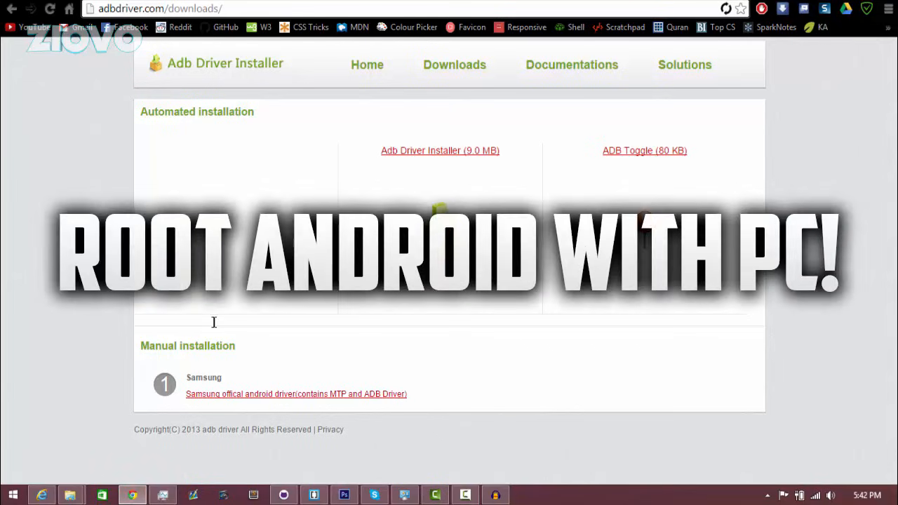
Step: Go to About phone and Developer options to confirm developer mode is on for the Nexus 4
click(440, 150)
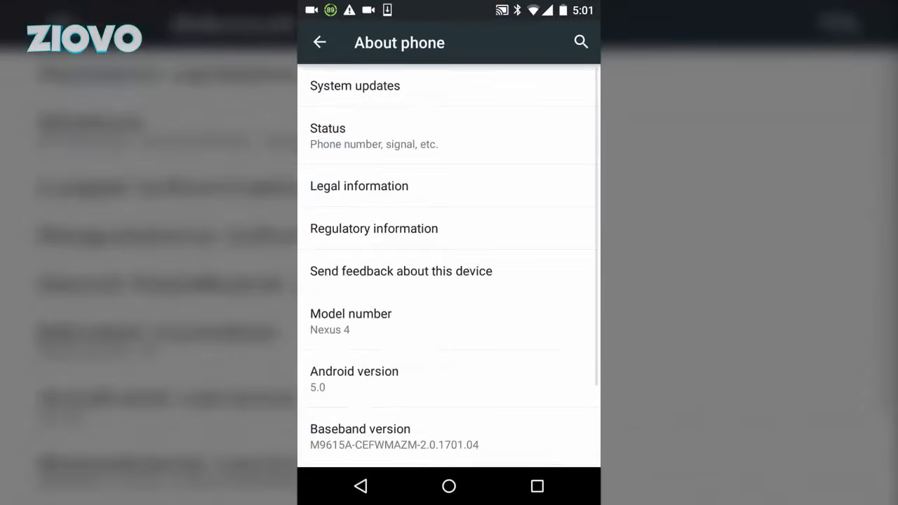
scroll(down, 3)
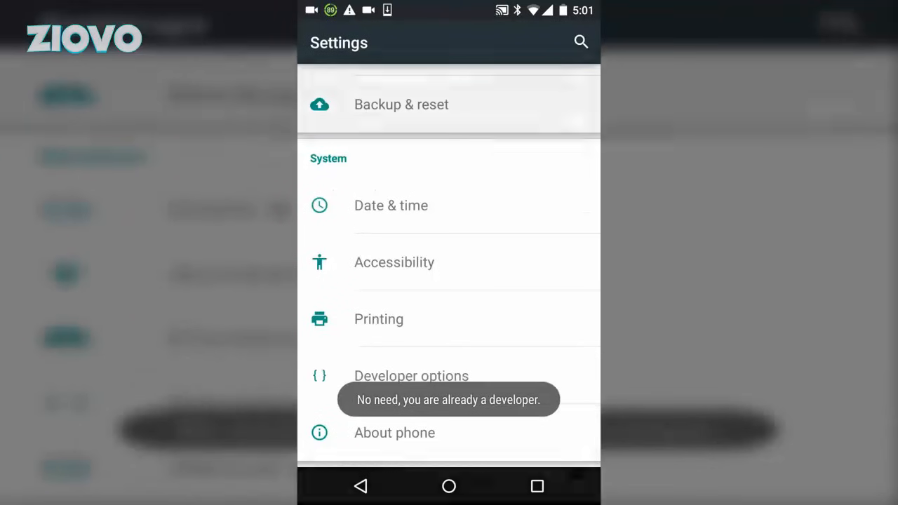
click(411, 376)
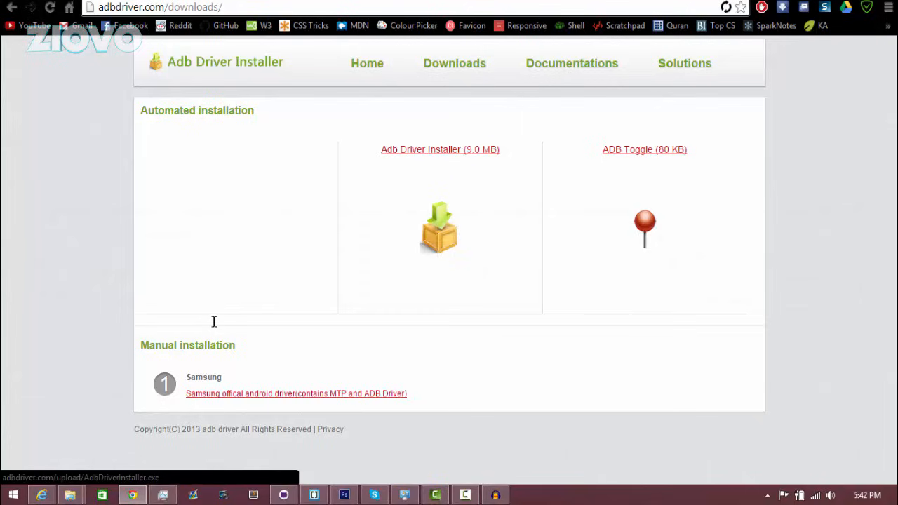
Step: Download the Adb Driver Installer (9.0 MB) from adbdriver.com
click(440, 149)
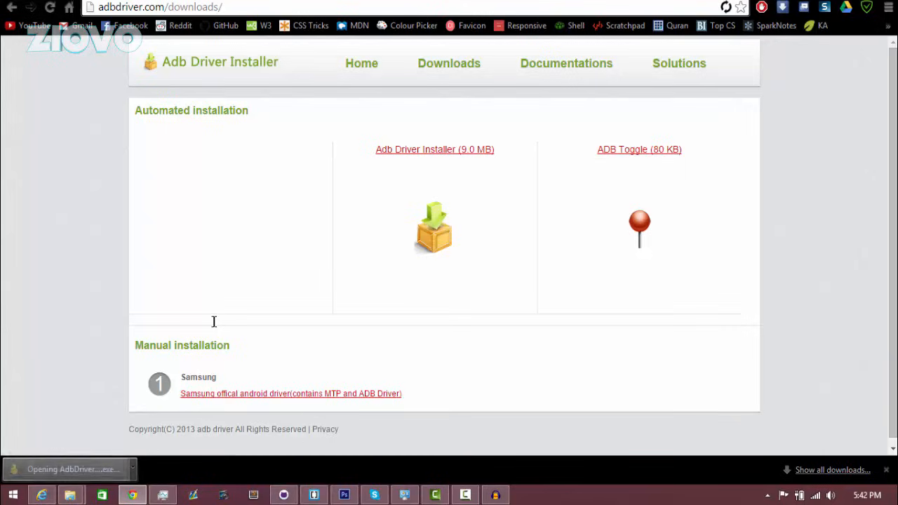
Step: Install the ADB driver for the detected Google device and exit the installer
click(67, 469)
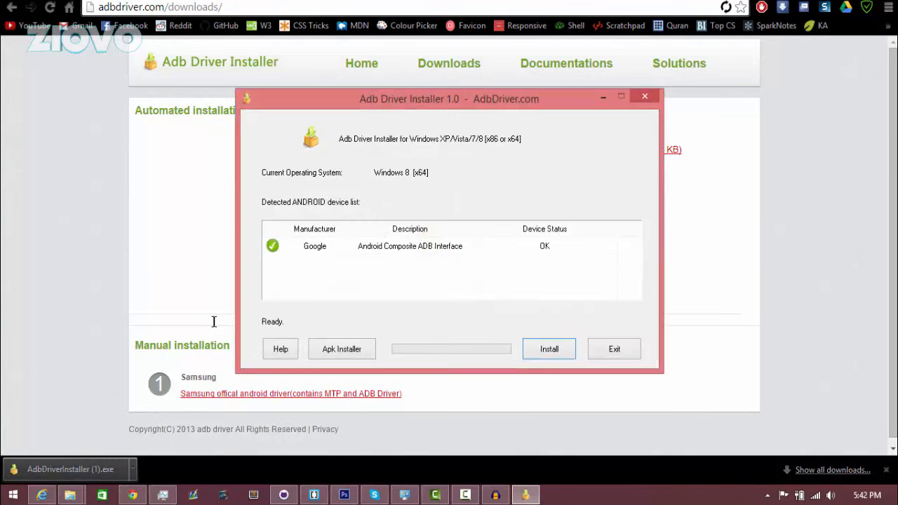
click(548, 348)
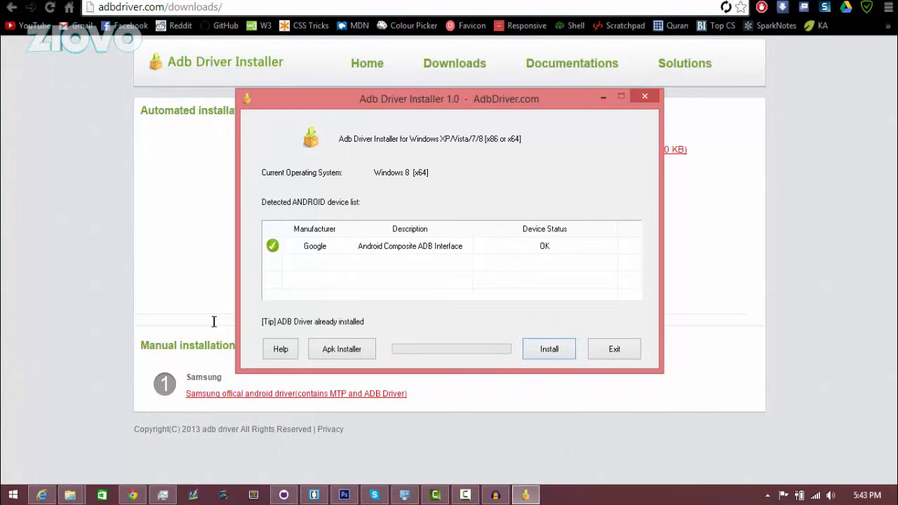
mouse_move(615, 348)
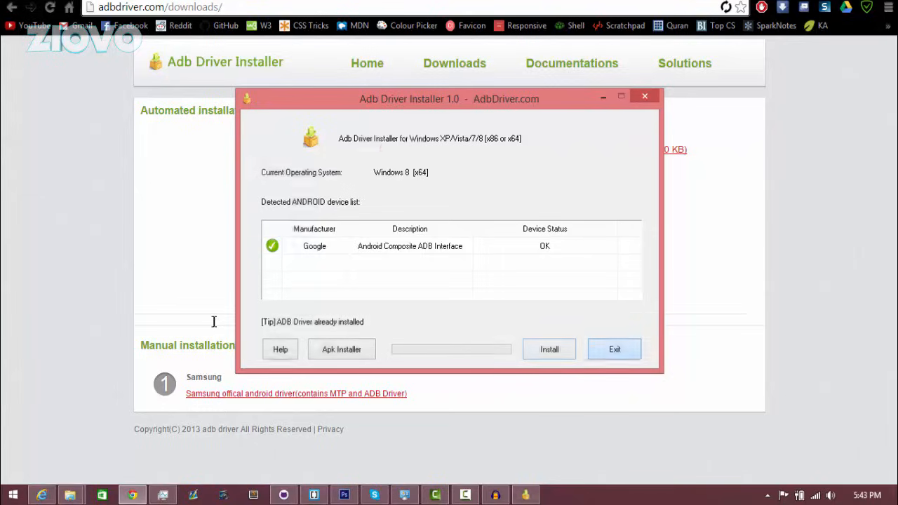
click(614, 348)
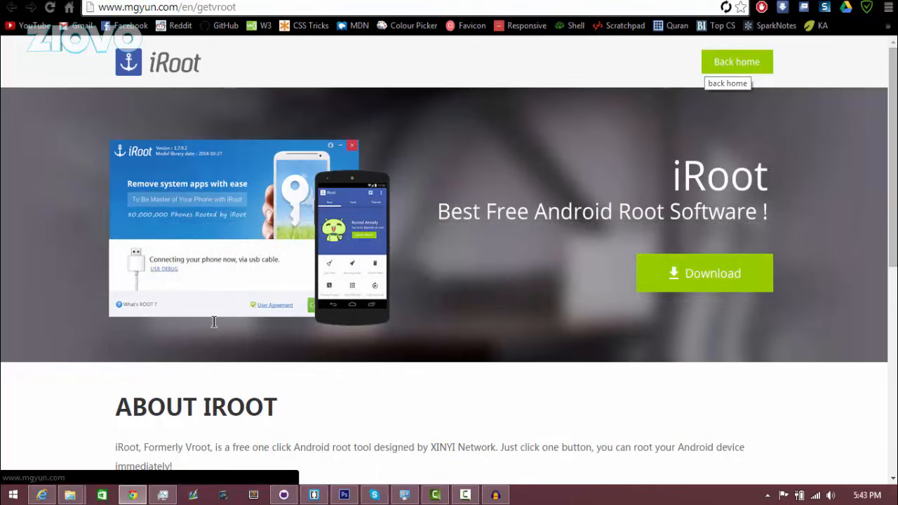
mouse_move(213, 321)
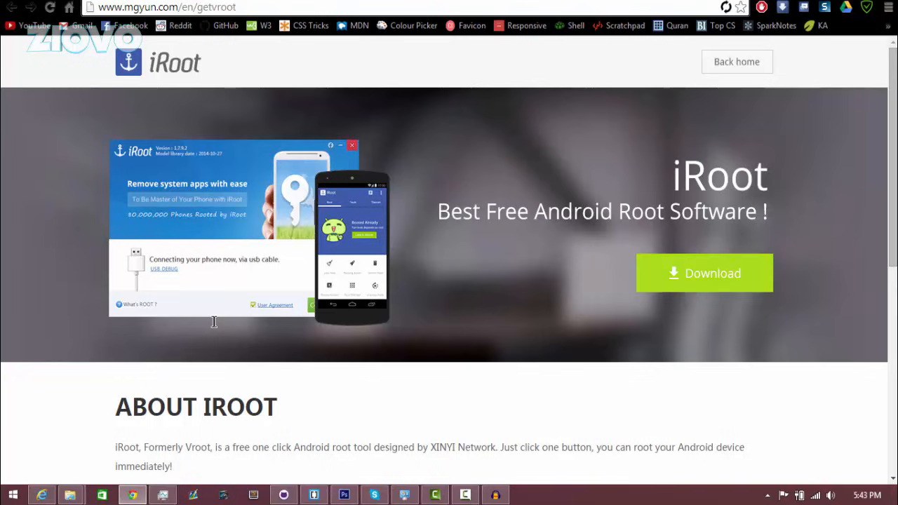
Step: Download the iRoot installer from mgyun.com and keep it despite the harmful-file warning
click(704, 272)
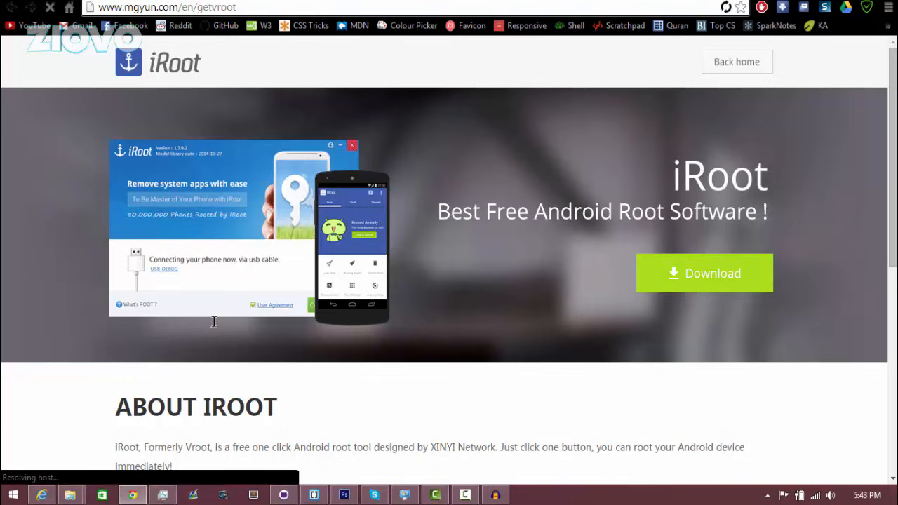
click(704, 273)
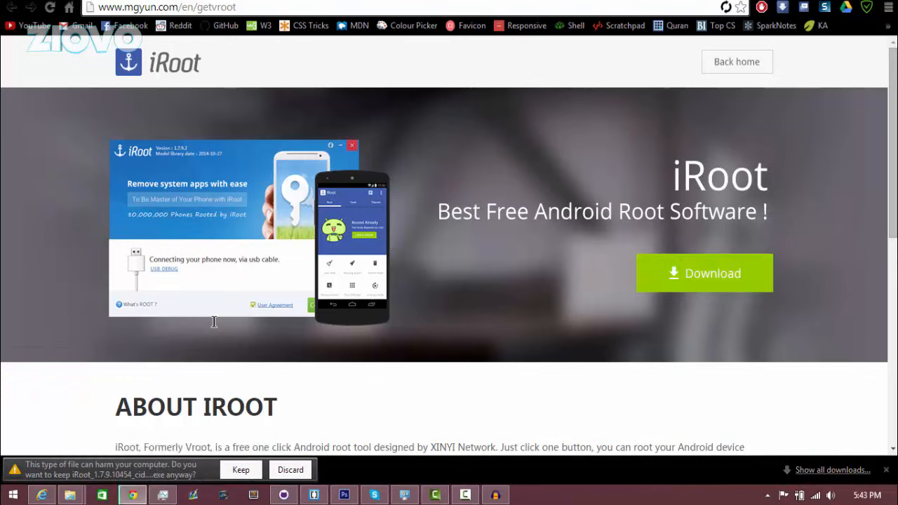
click(242, 469)
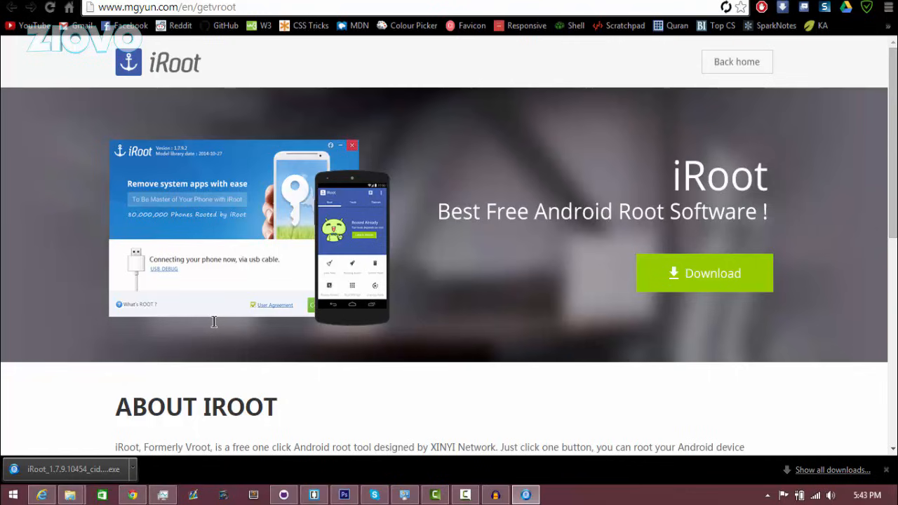
Step: Run iRoot Setup with the default Start Menu folder and finish with Launch iRoot checked
click(67, 469)
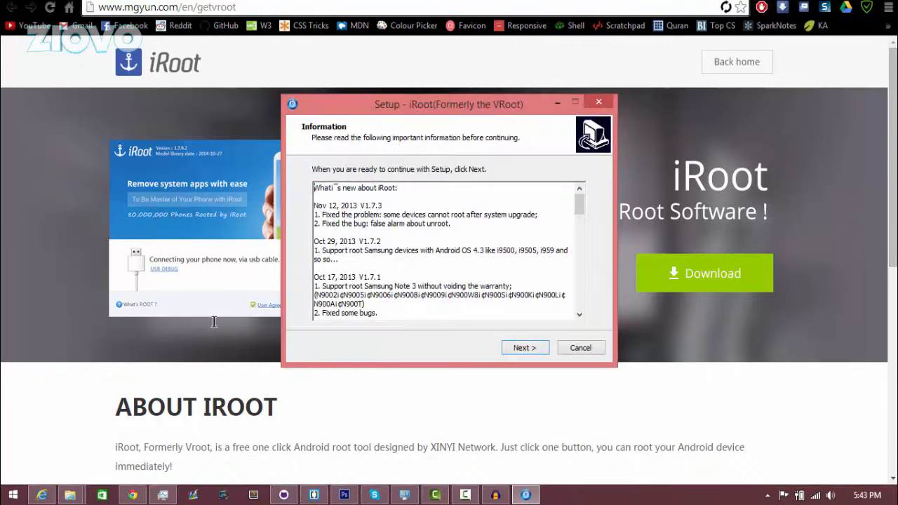
click(525, 348)
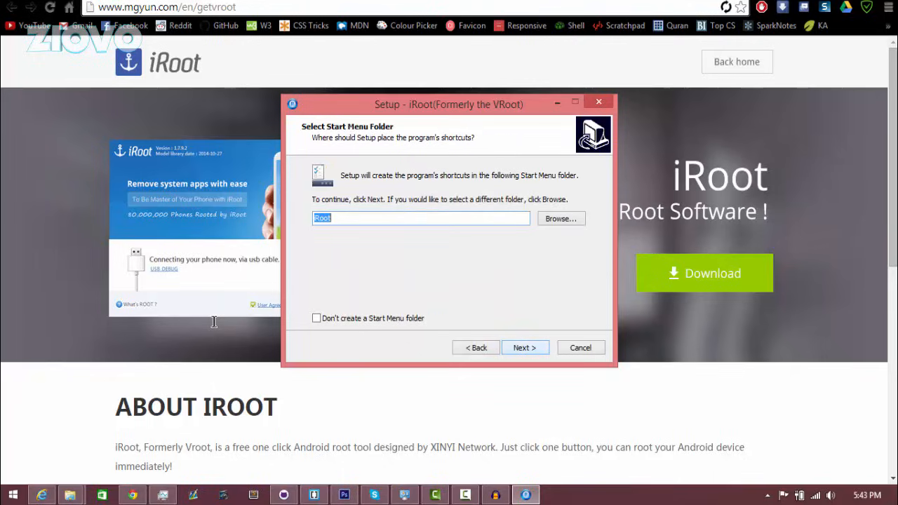
click(525, 348)
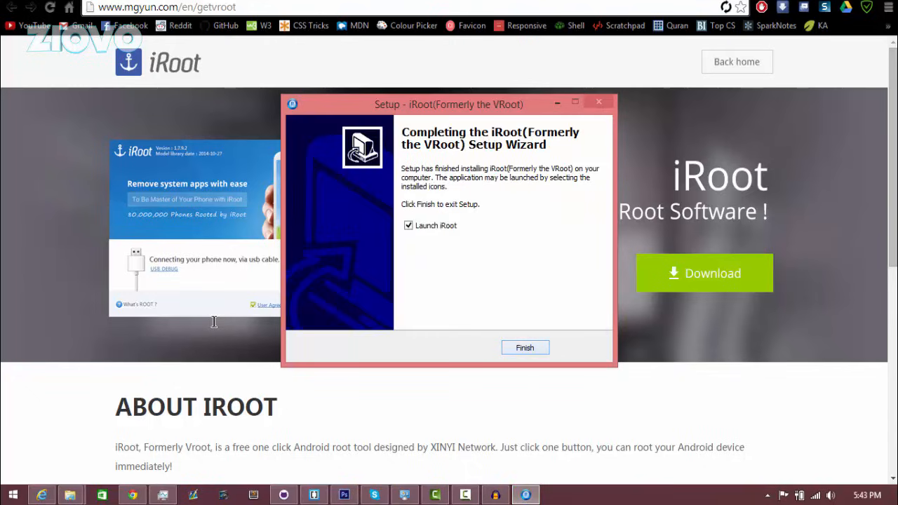
click(525, 348)
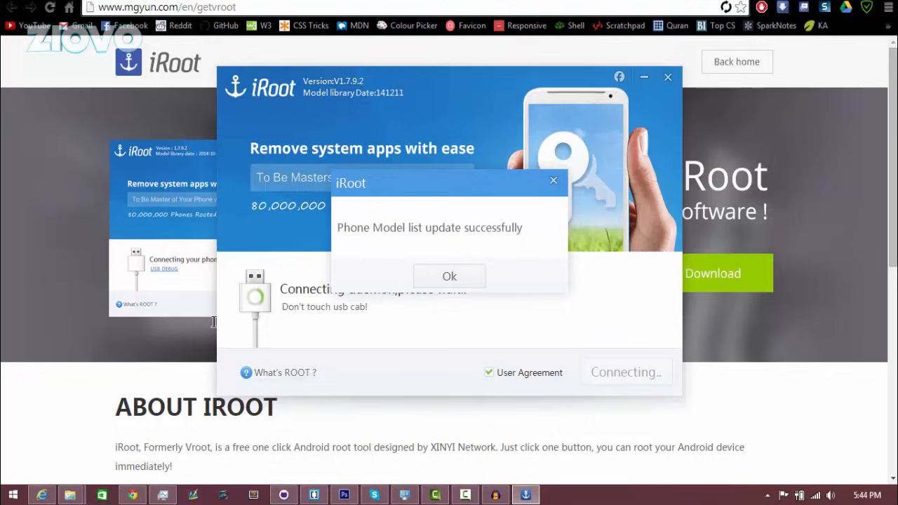
Step: Dismiss the model list update popup and start rooting the connected LG Nexus 4
click(449, 275)
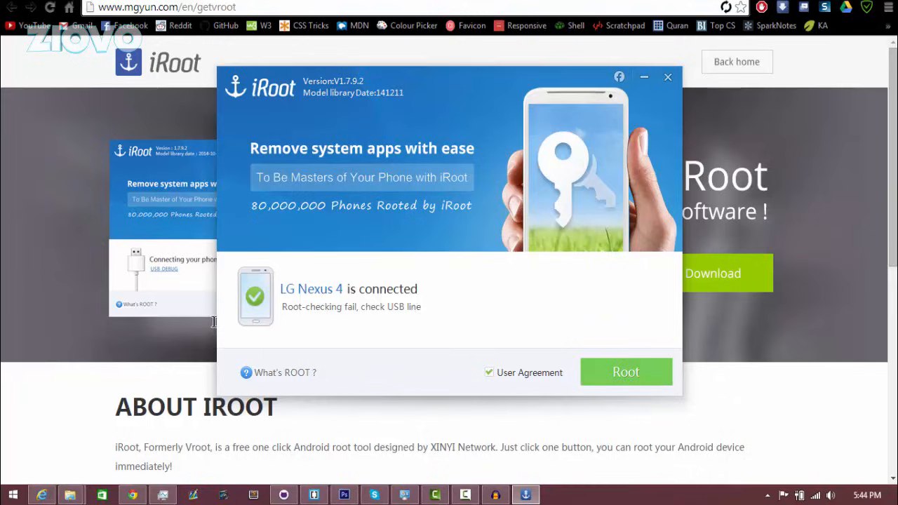
click(626, 370)
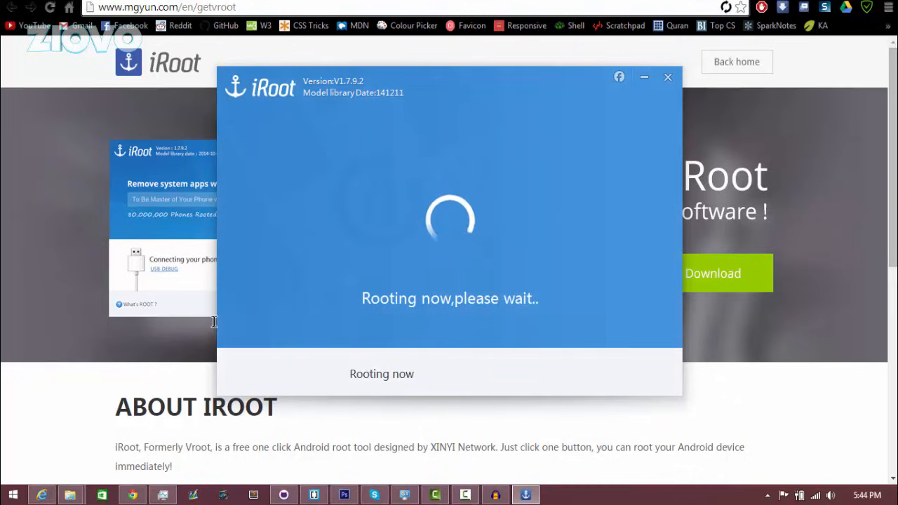